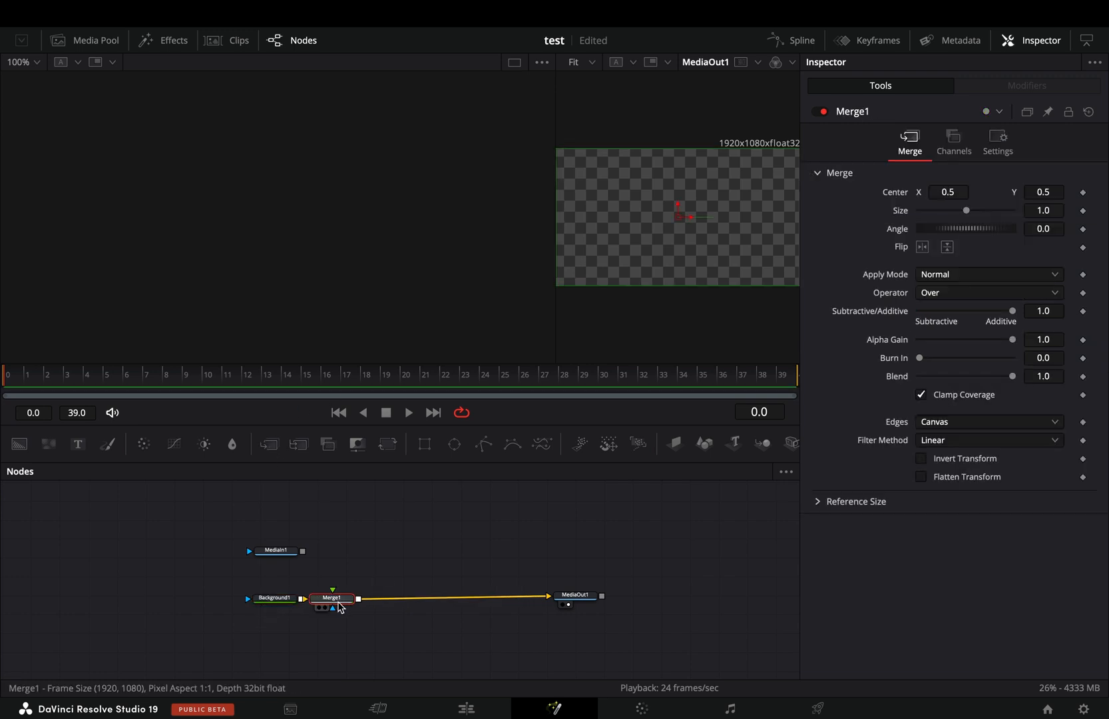
# Draw a Polygon mask around the clip's left half with a zigzag edge down the middle.
pyautogui.click(244, 549)
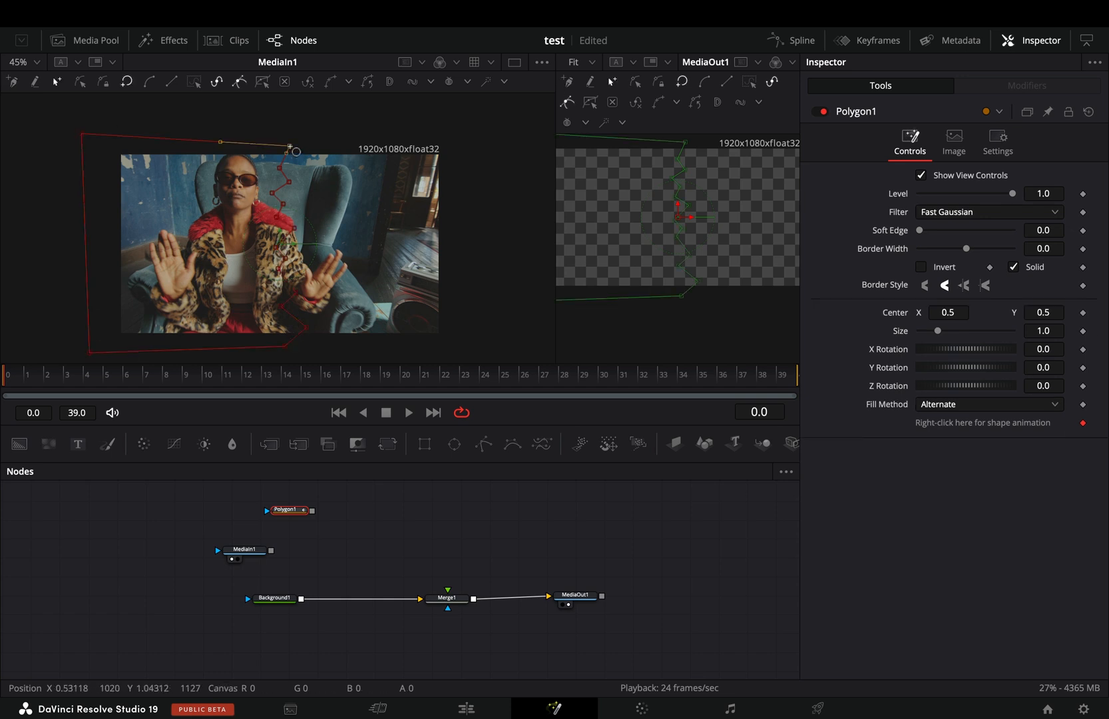
# Add the PaperEdge template from Effects > Templates > Fusion and connect the masked clip into it.
pyautogui.click(163, 41)
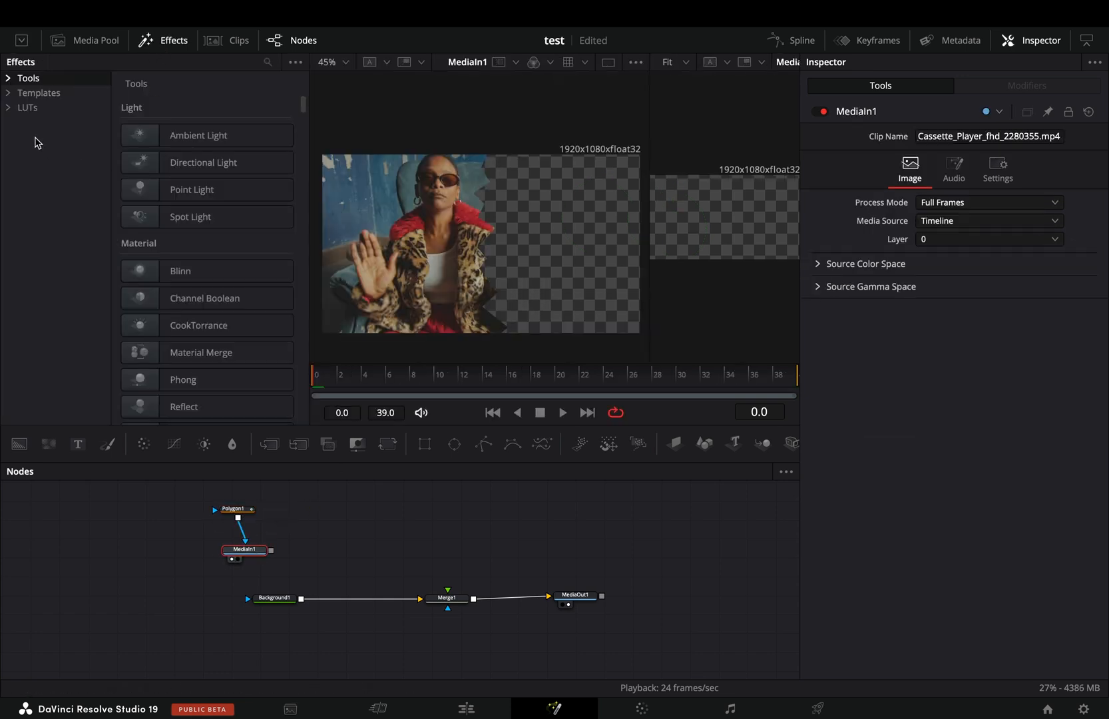
pyautogui.click(9, 93)
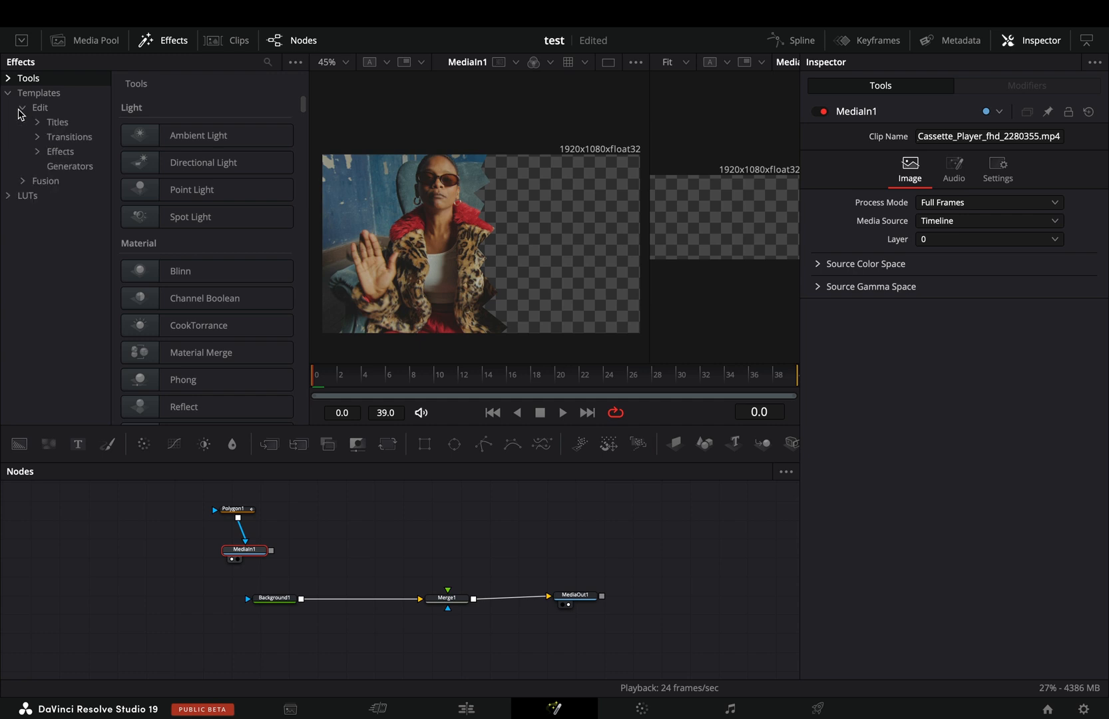
pyautogui.click(60, 151)
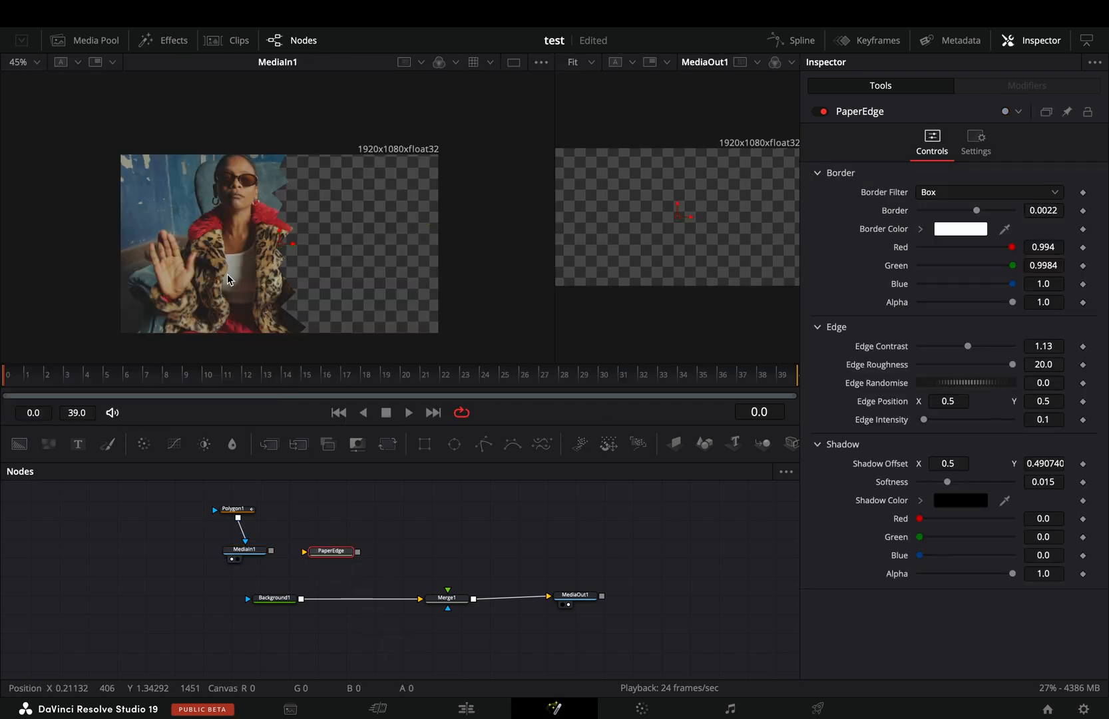
pyautogui.moveTo(976, 211); pyautogui.dragTo(974, 210)
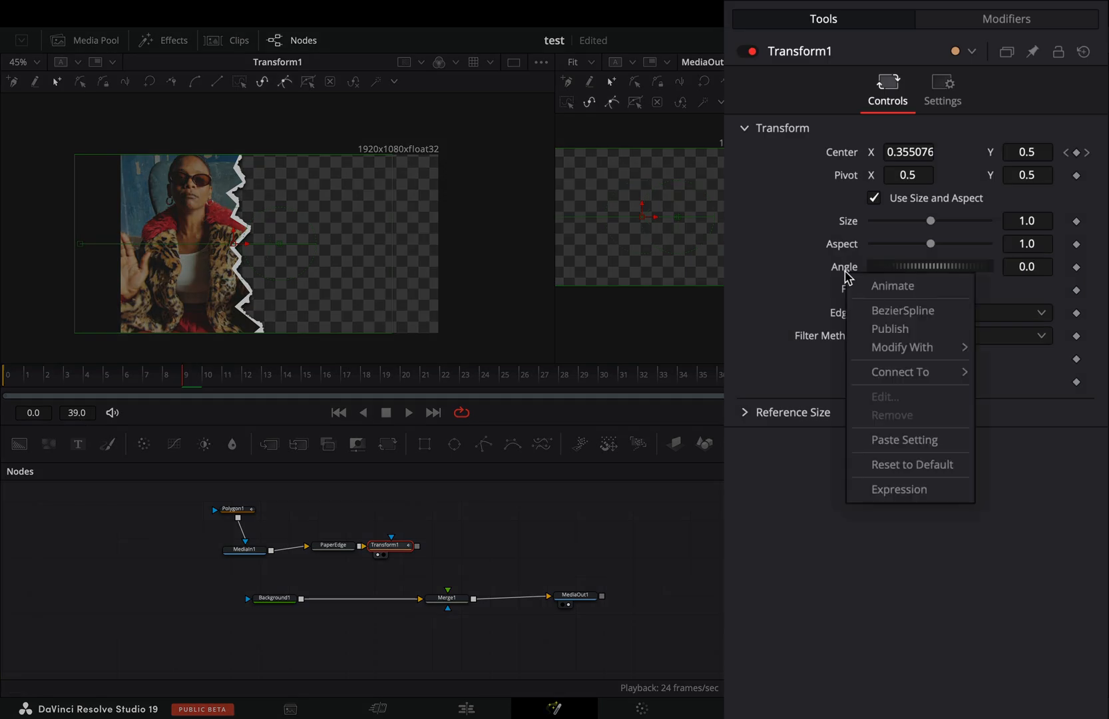
# Make the left half's Transform Angle shake randomly via Modify With > Shake.
pyautogui.click(902, 347)
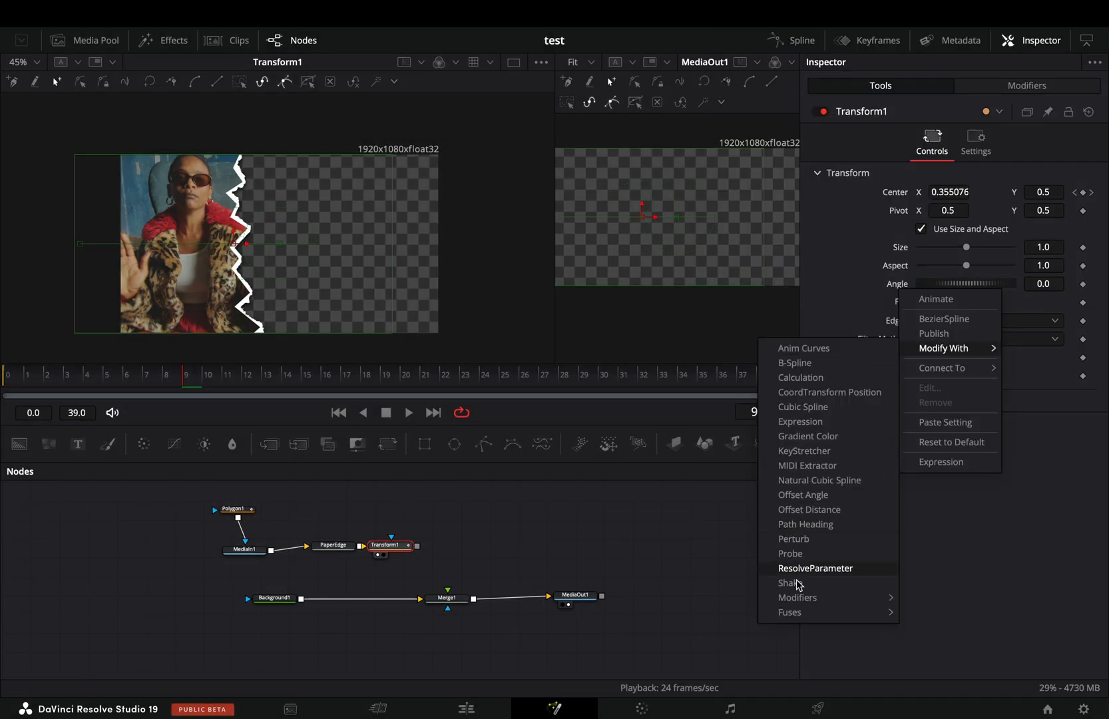
pyautogui.click(789, 582)
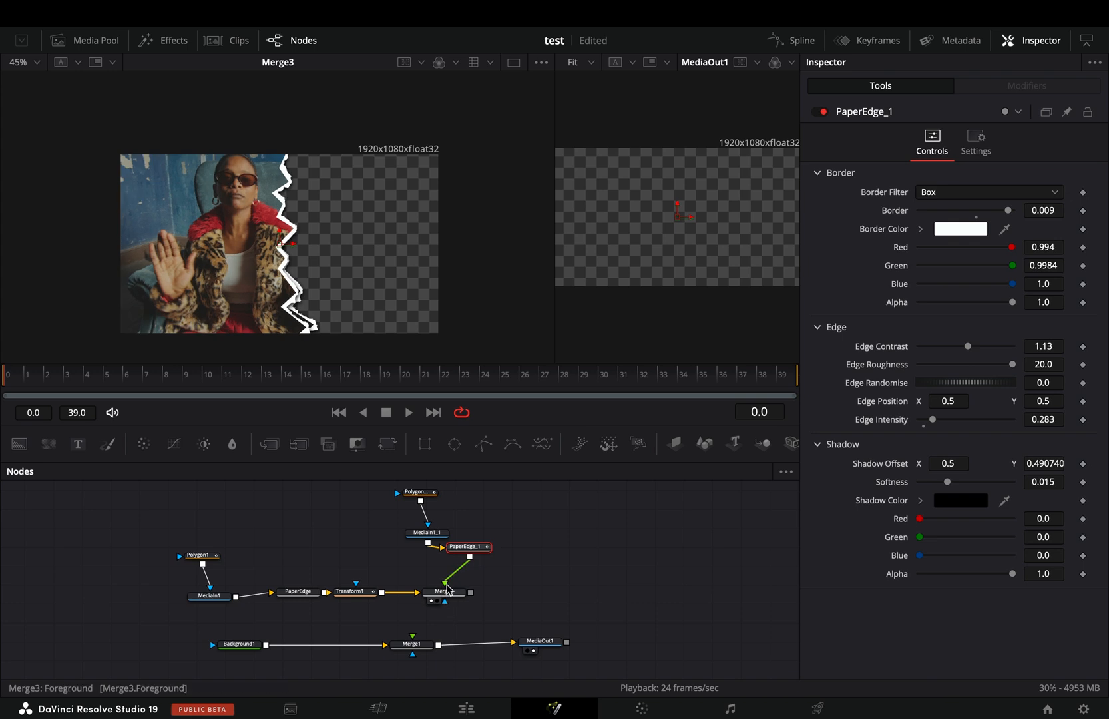
# Inspect Polygon1_1's inverted mask and the Merge3 settings joining the two halves.
pyautogui.click(418, 507)
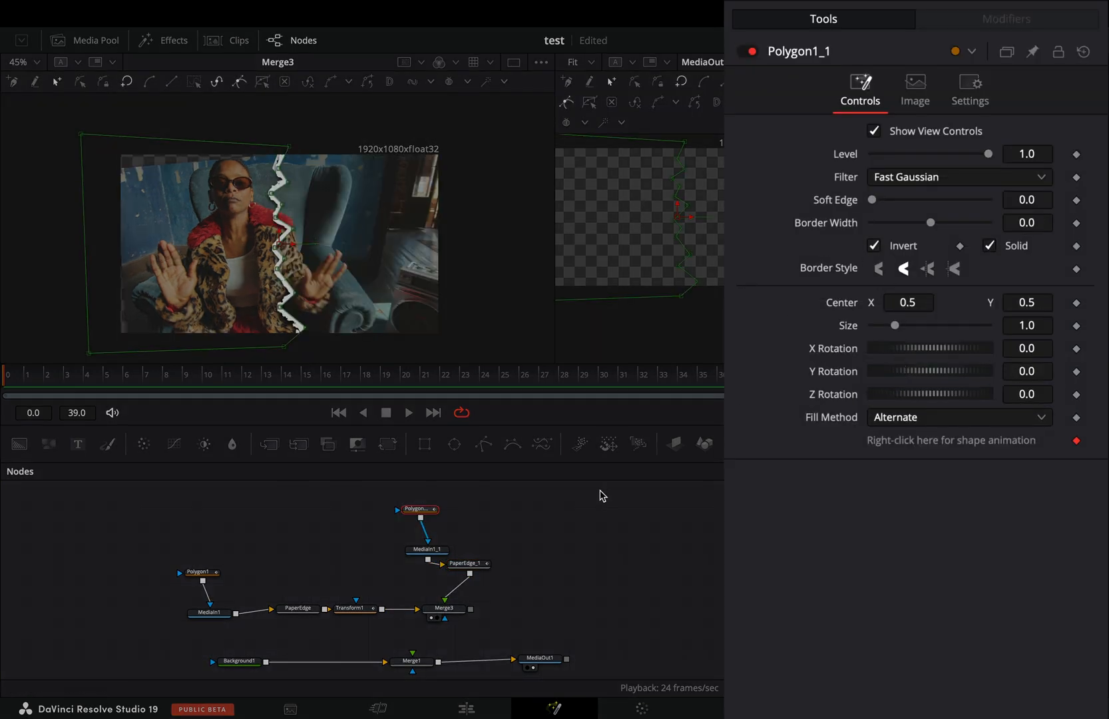
pyautogui.click(444, 609)
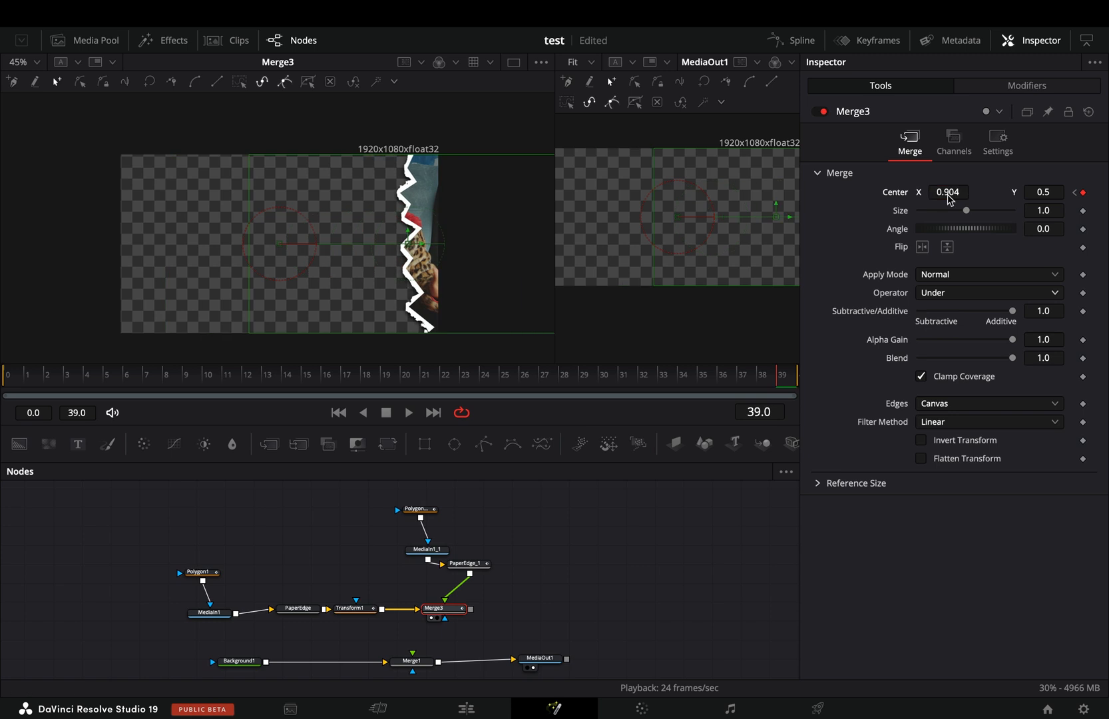
# Shake Merge3's rotation, add StopMotion with Frame Repeat 3, and return to the Edit page.
pyautogui.rightClick(947, 192)
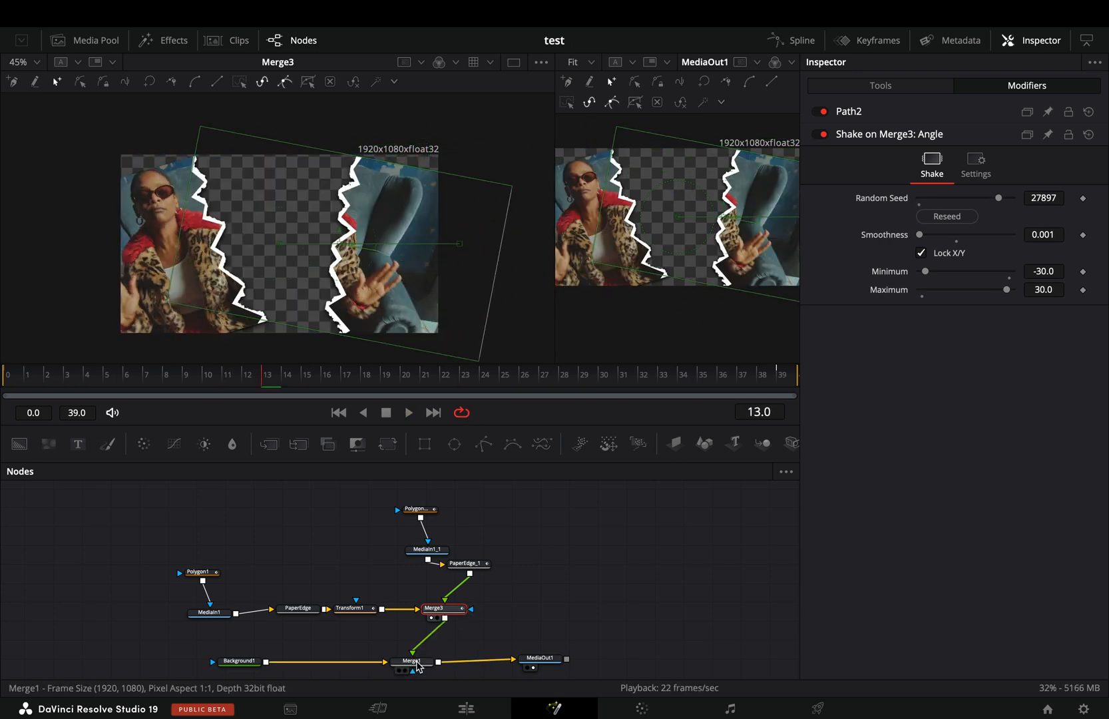
pyautogui.write('st')
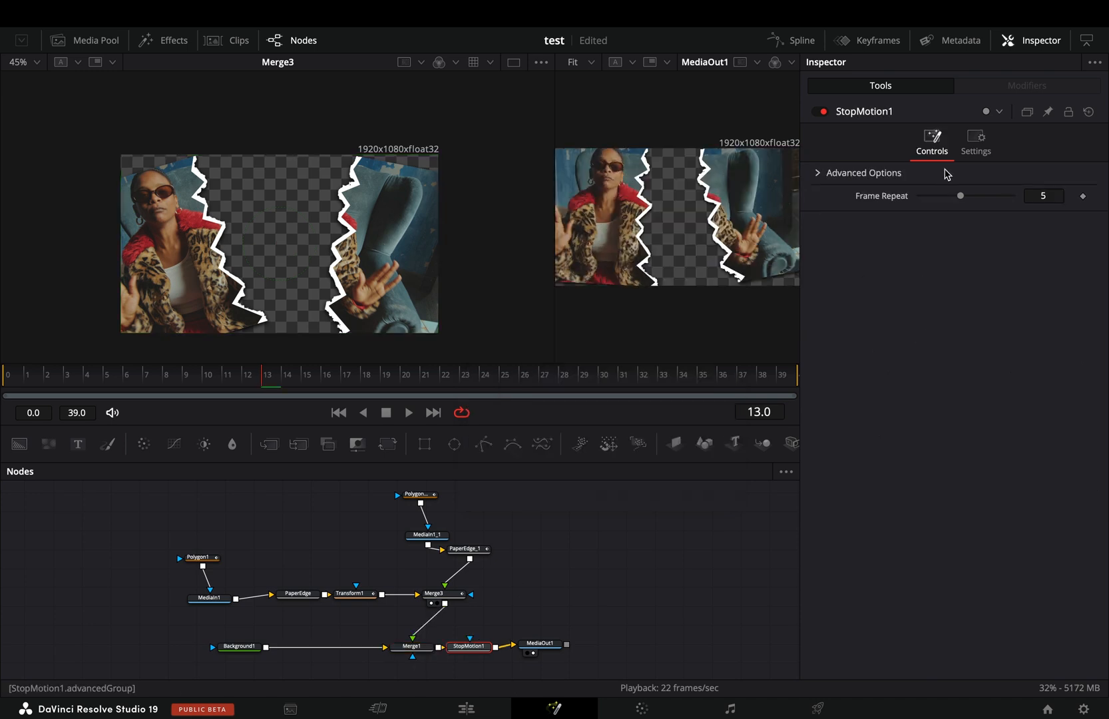
pyautogui.moveTo(960, 195); pyautogui.dragTo(939, 195)
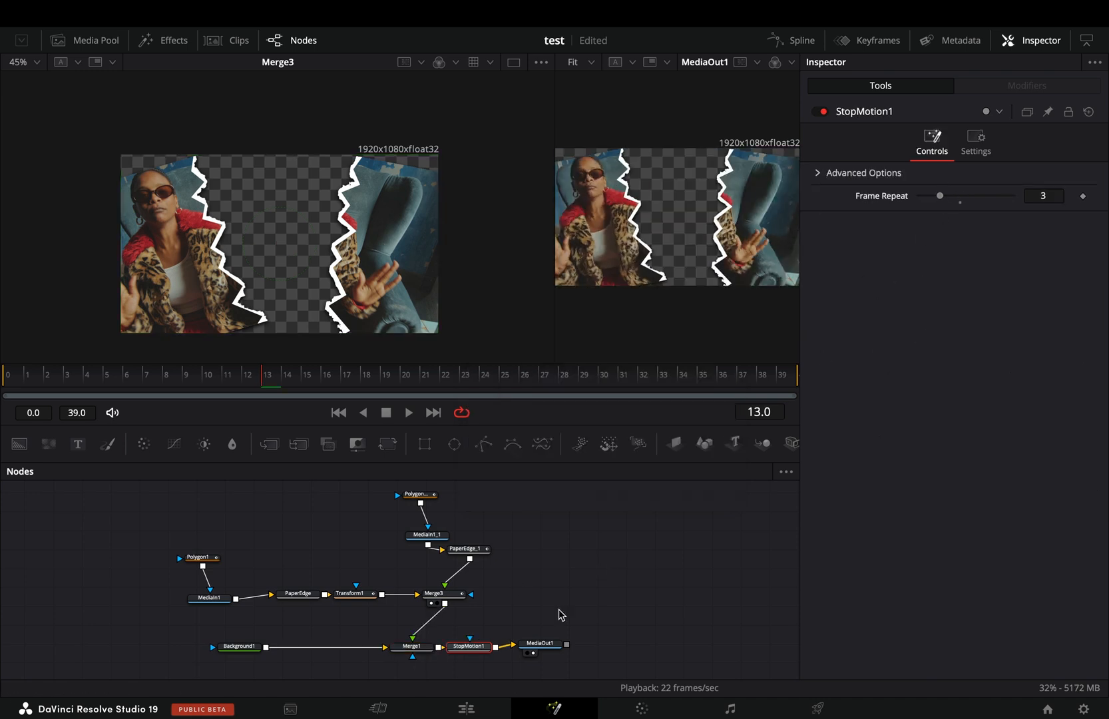
pyautogui.click(465, 708)
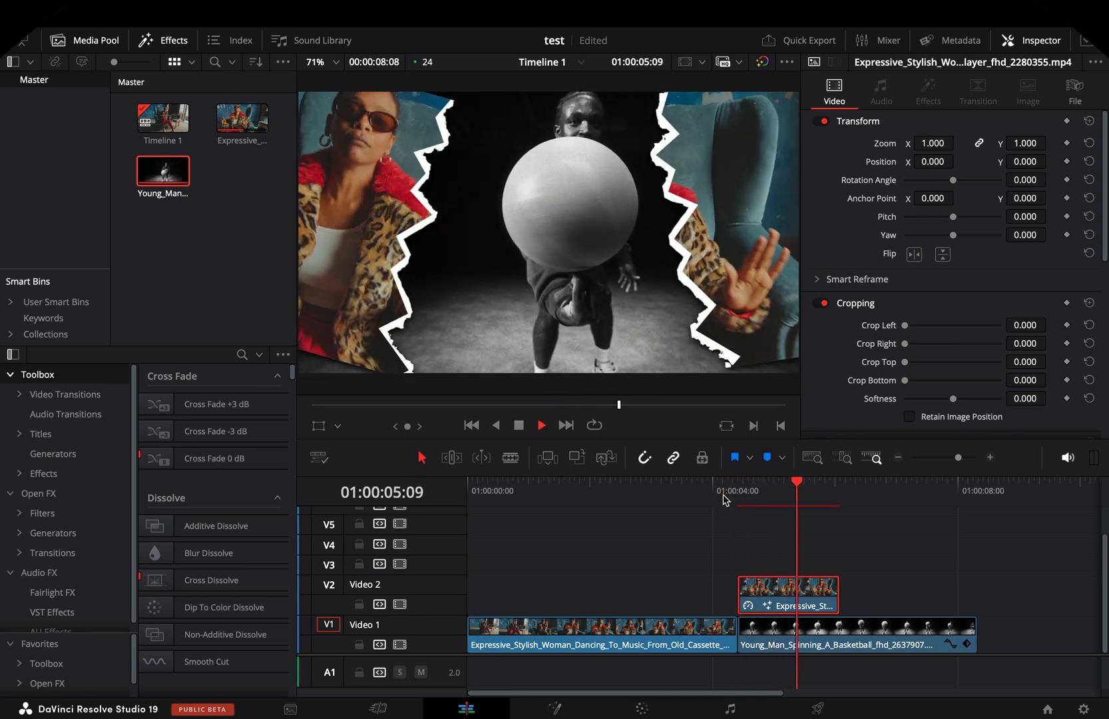